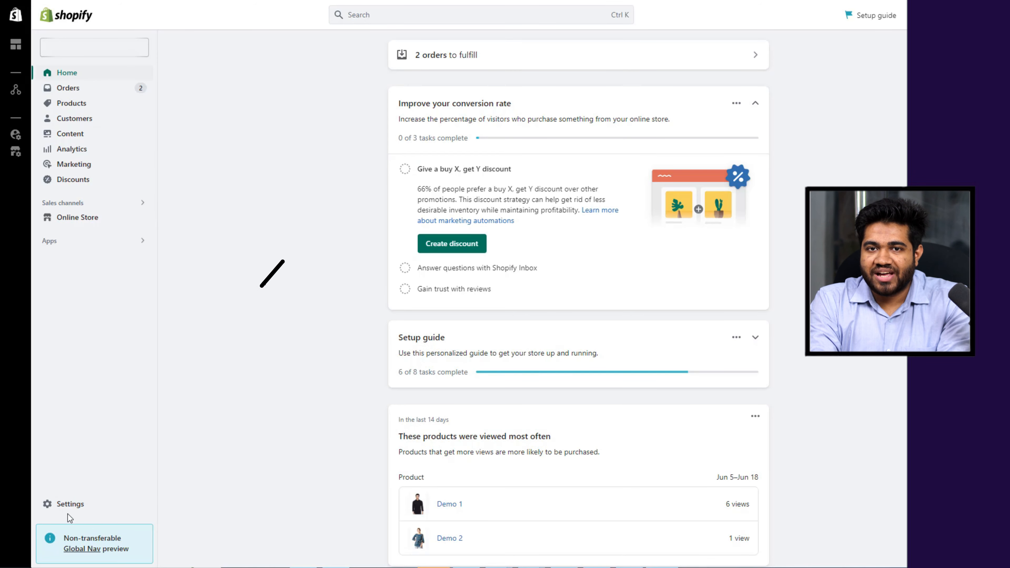
- Go to the store Settings, landing on the Store details page
click(70, 504)
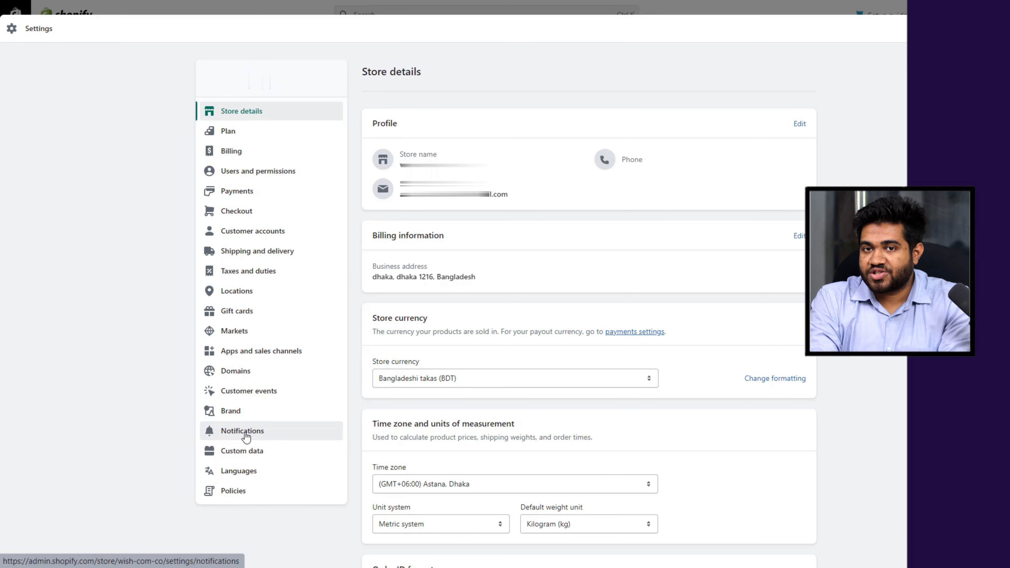
- Go to Notifications and review the customer, marketing double opt-in and staff order notification lists
click(245, 432)
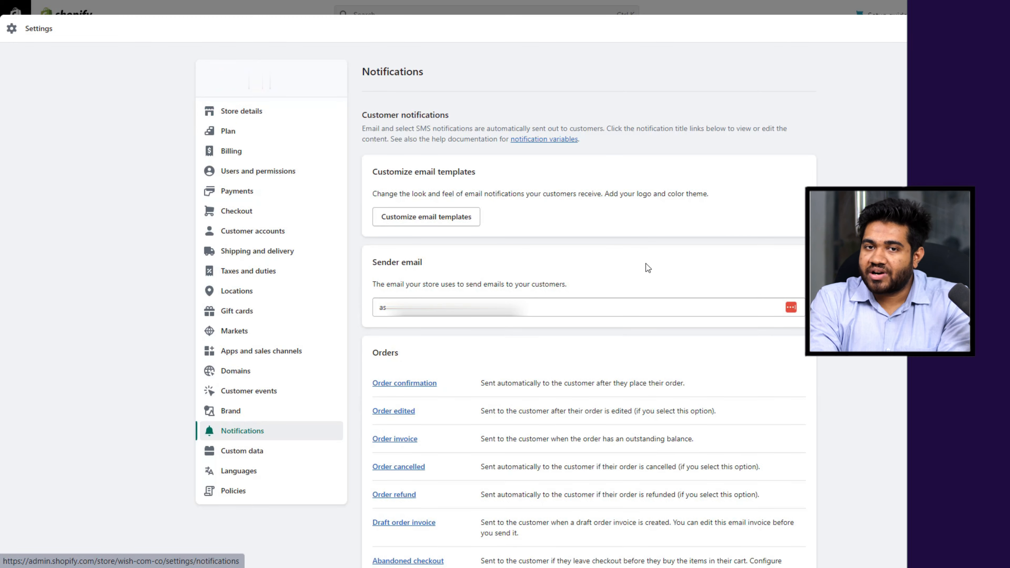
scroll(down, 3)
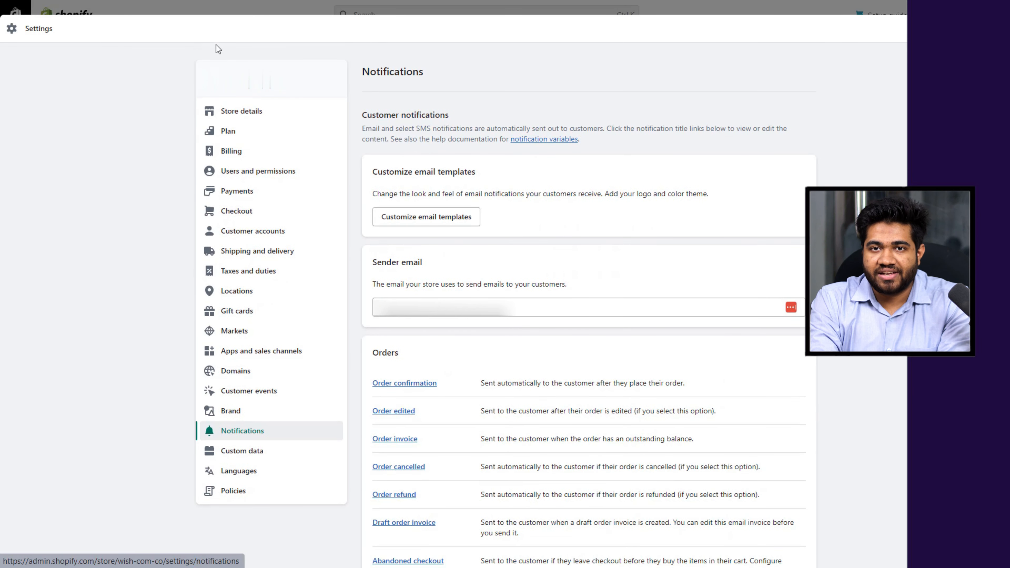
mouse_move(450, 112)
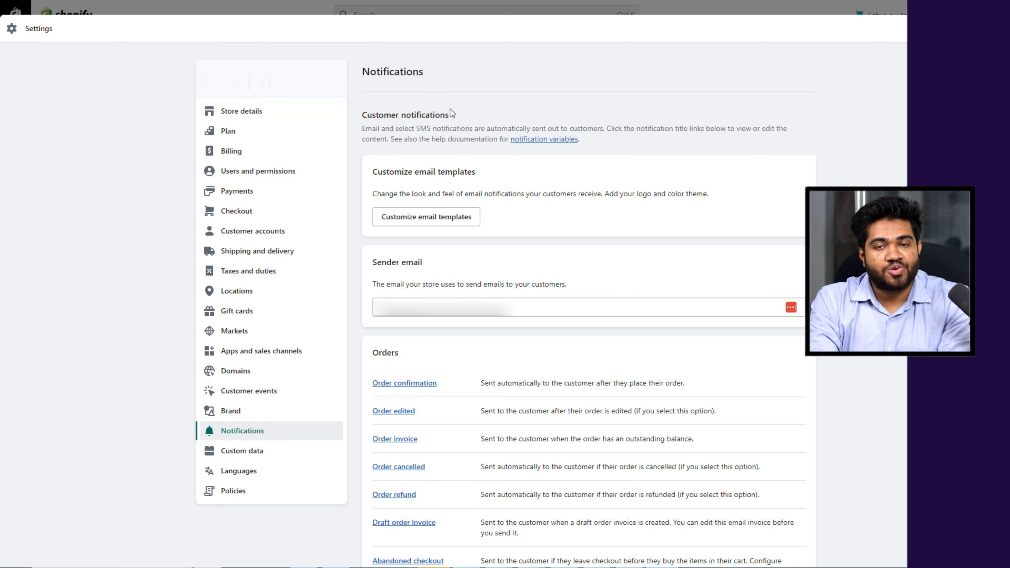
scroll(down, 3)
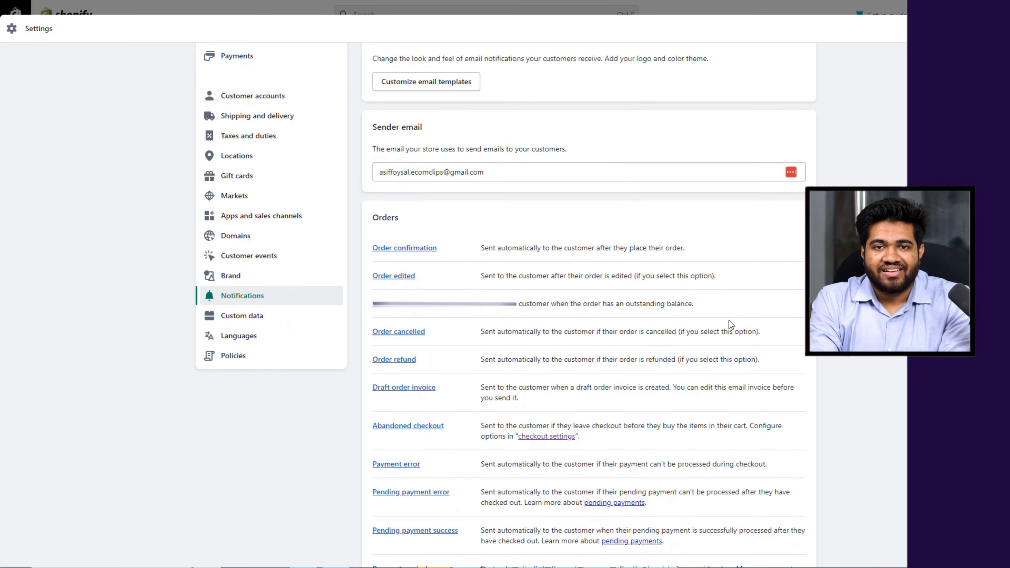
scroll(down, 3)
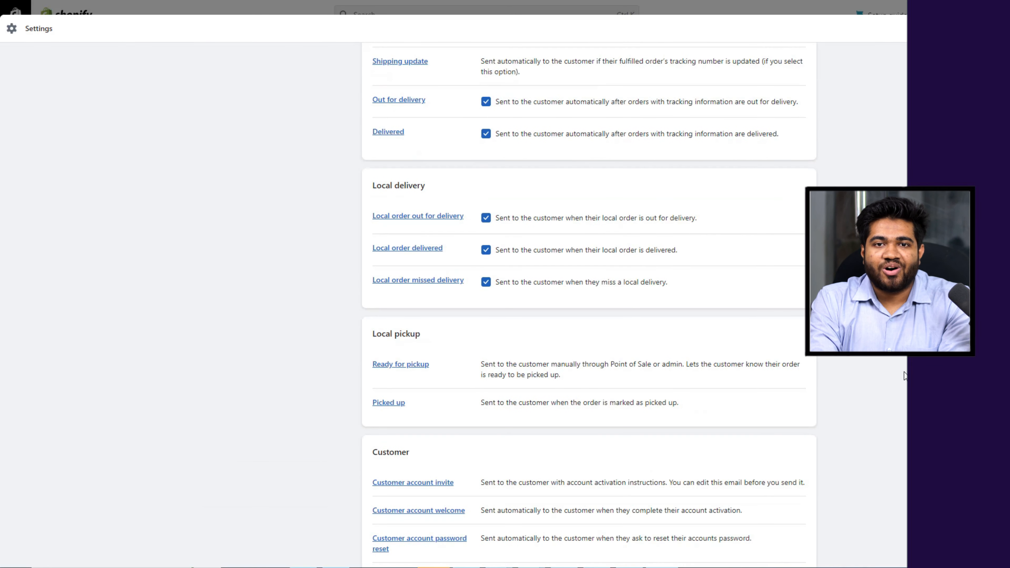
scroll(down, 3)
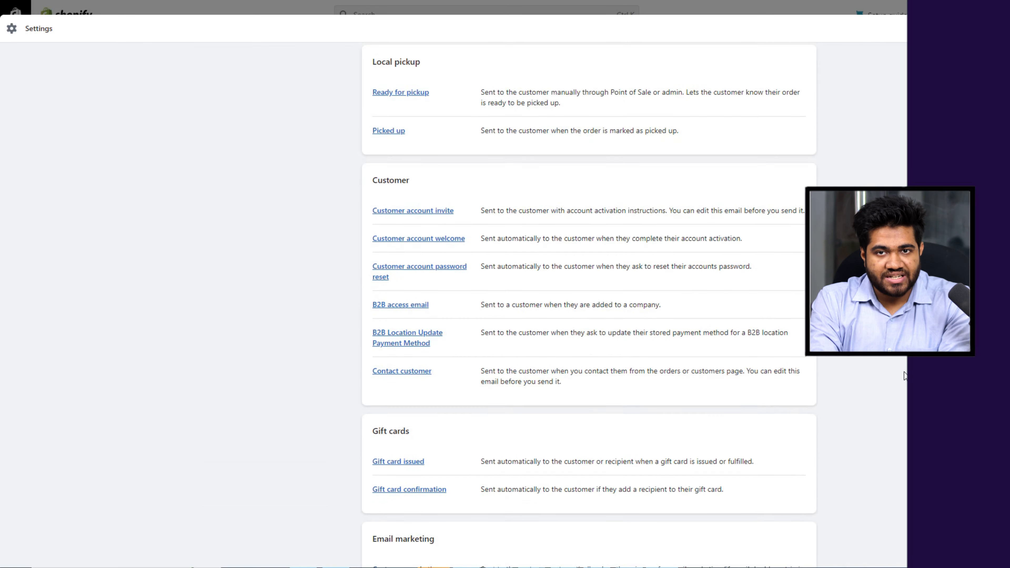
scroll(down, 3)
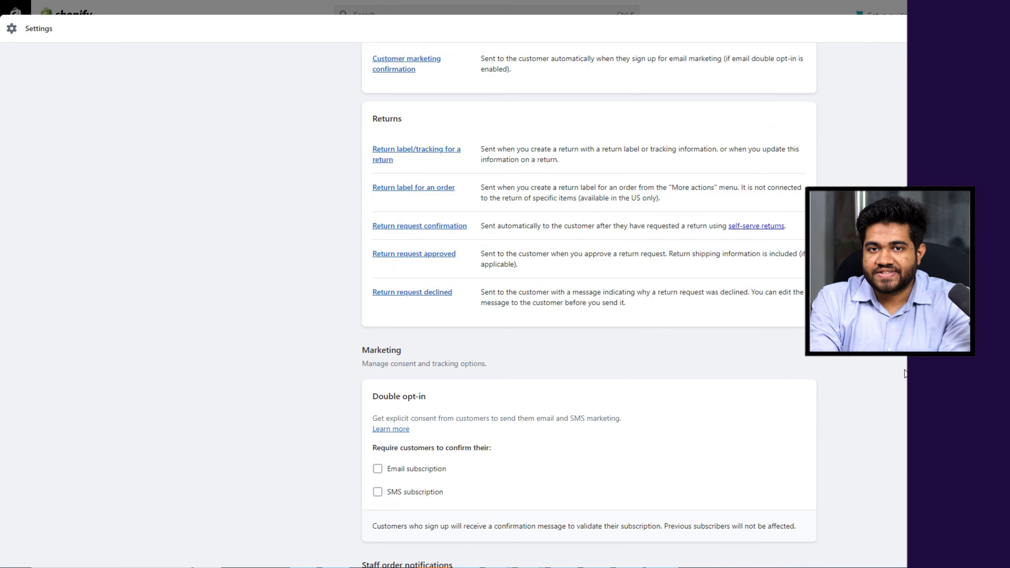
scroll(down, 3)
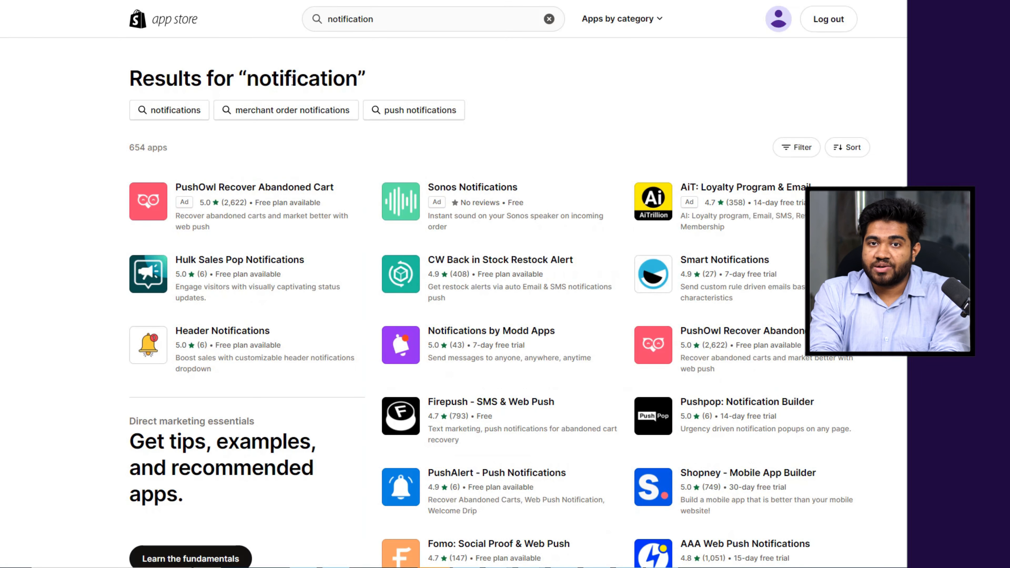
double_click(302, 79)
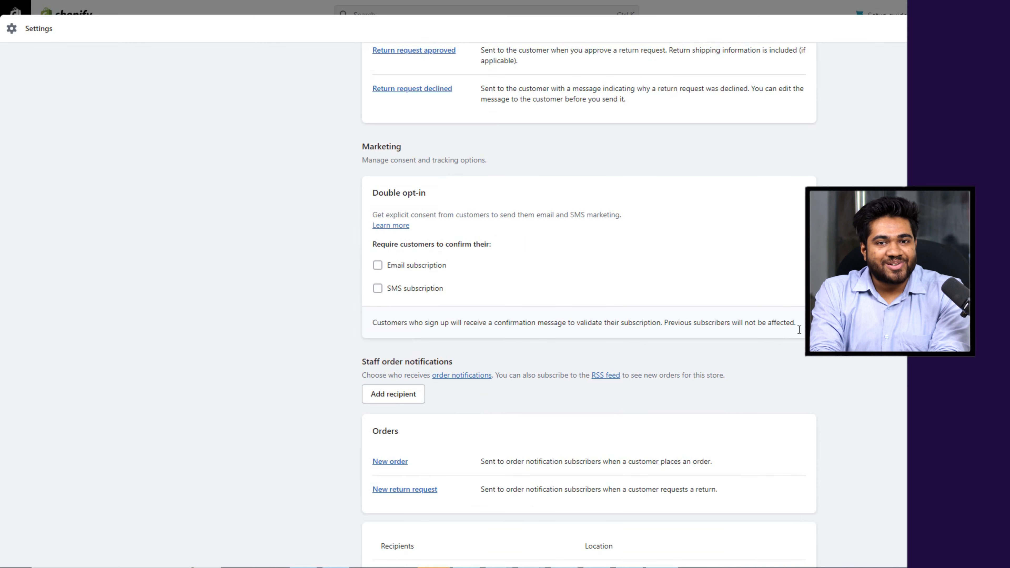
scroll(down, 3)
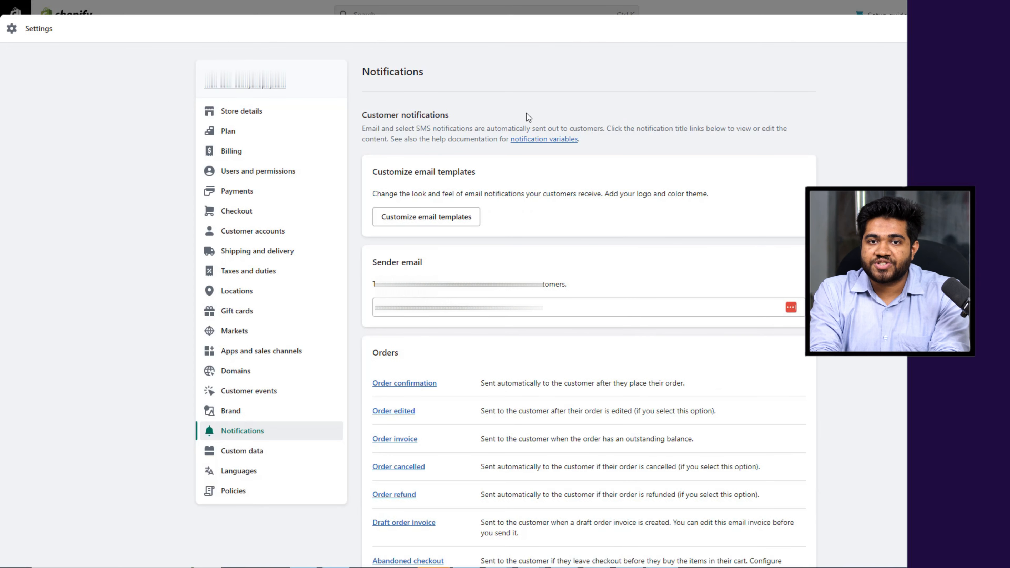
click(241, 111)
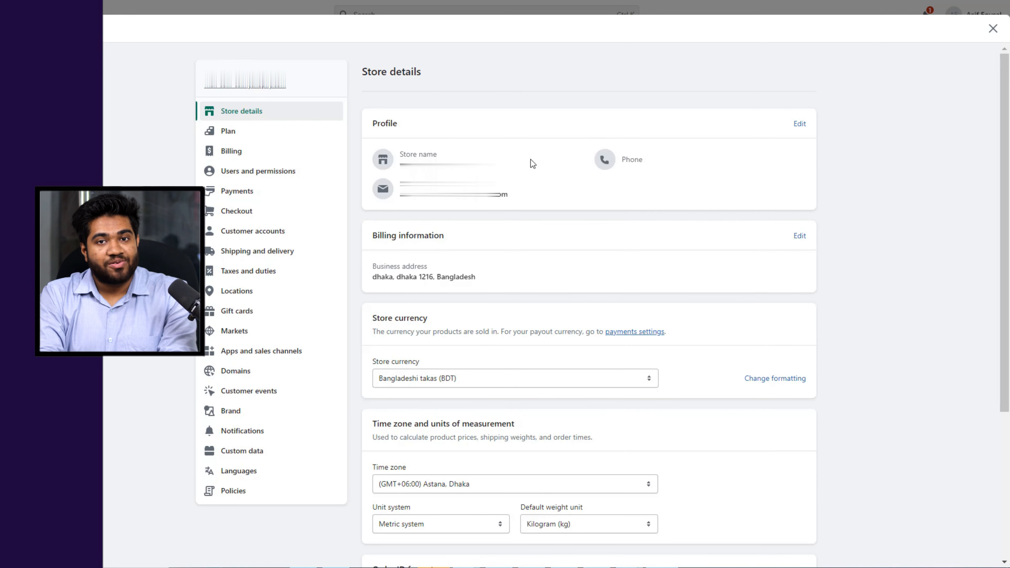
mouse_move(218, 437)
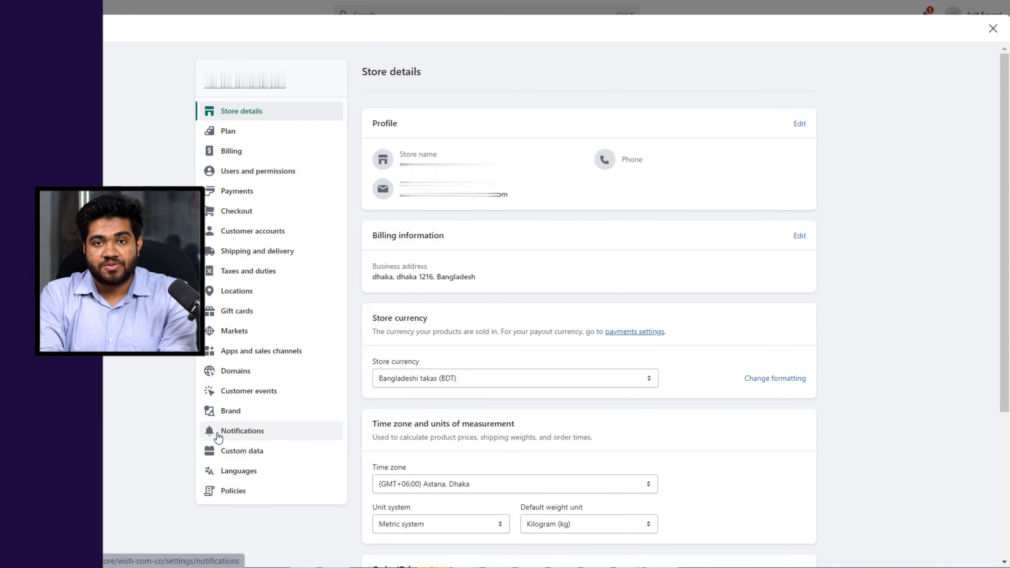
click(242, 431)
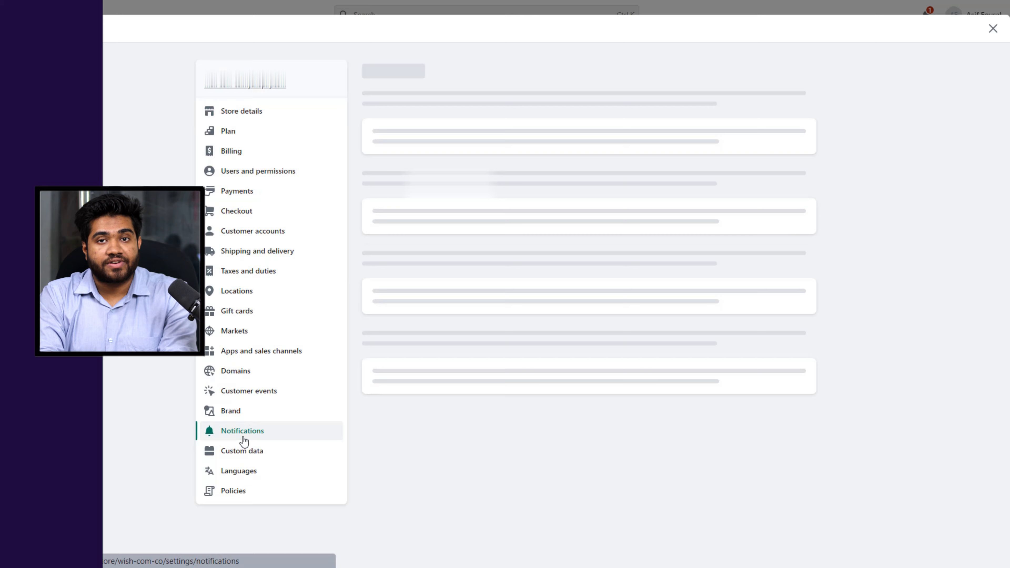
click(242, 431)
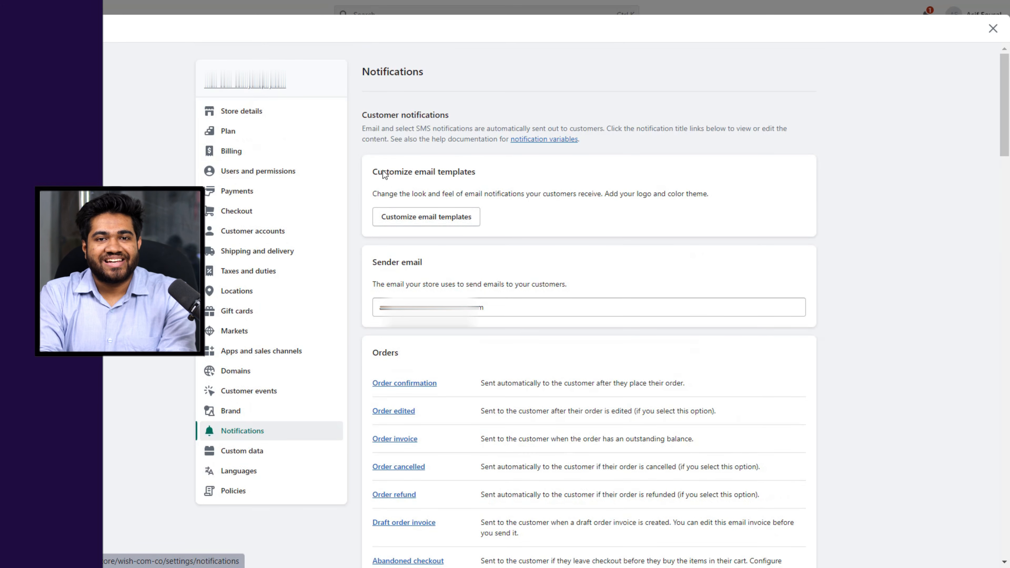
mouse_move(486, 178)
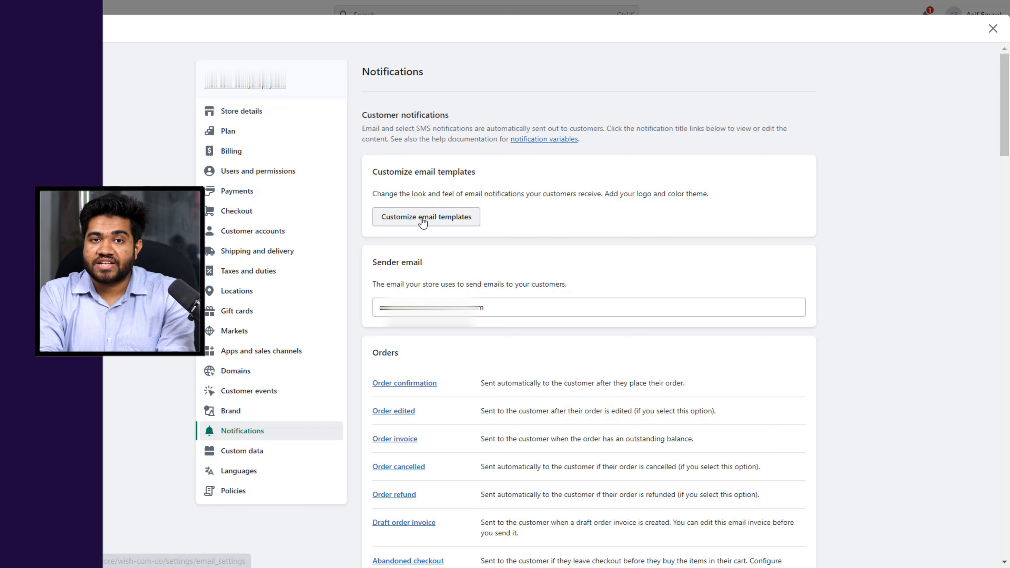
- Customize the email templates with the Demo 1 image as logo and save, leaving the accent color unchanged
click(426, 217)
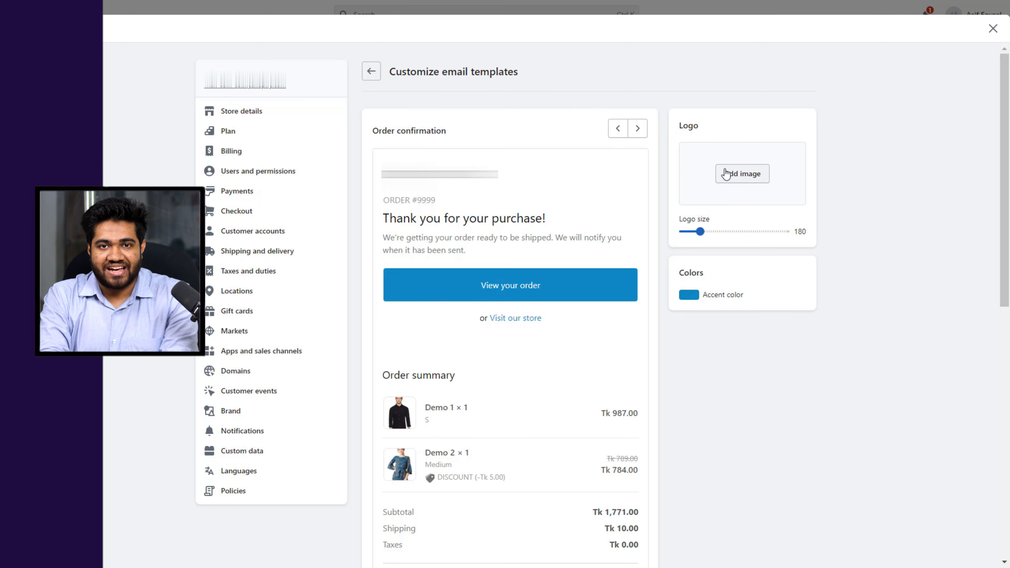
click(742, 174)
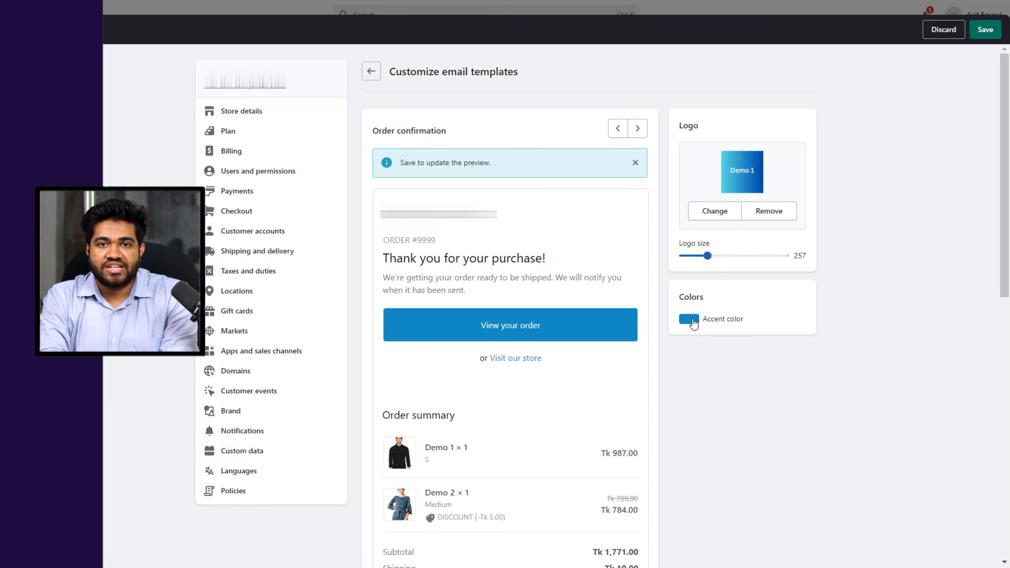
click(689, 318)
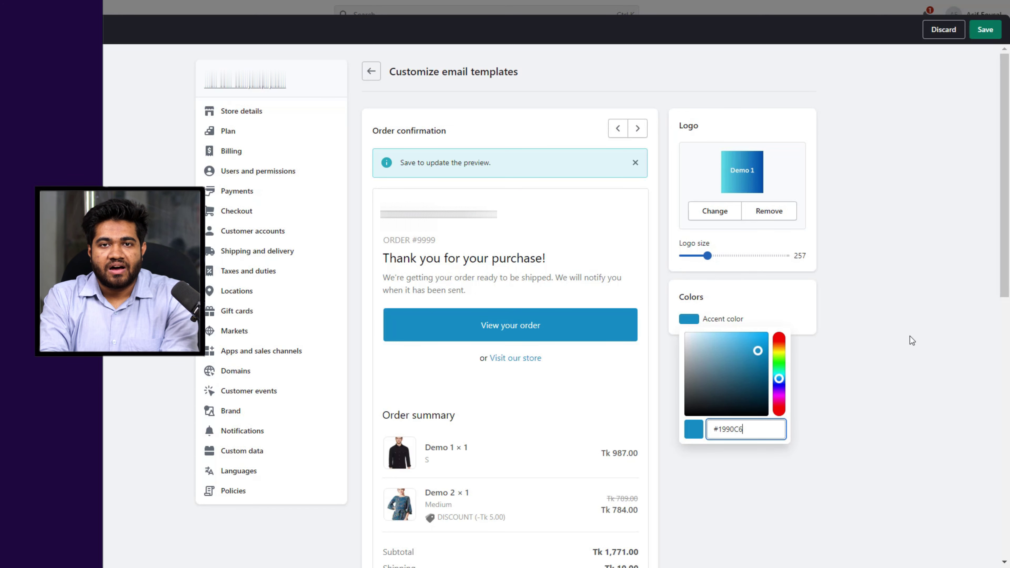
click(874, 134)
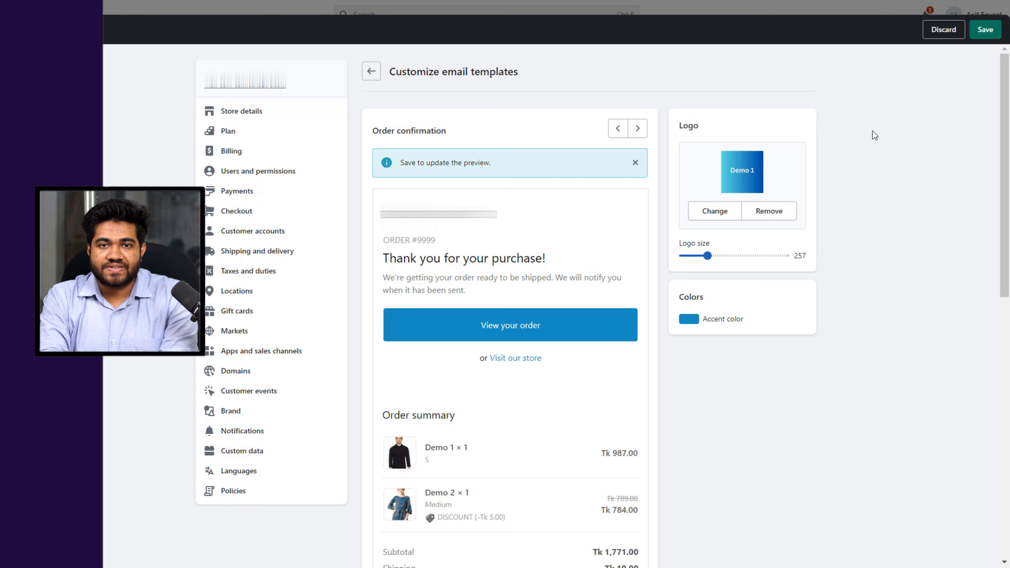
click(984, 30)
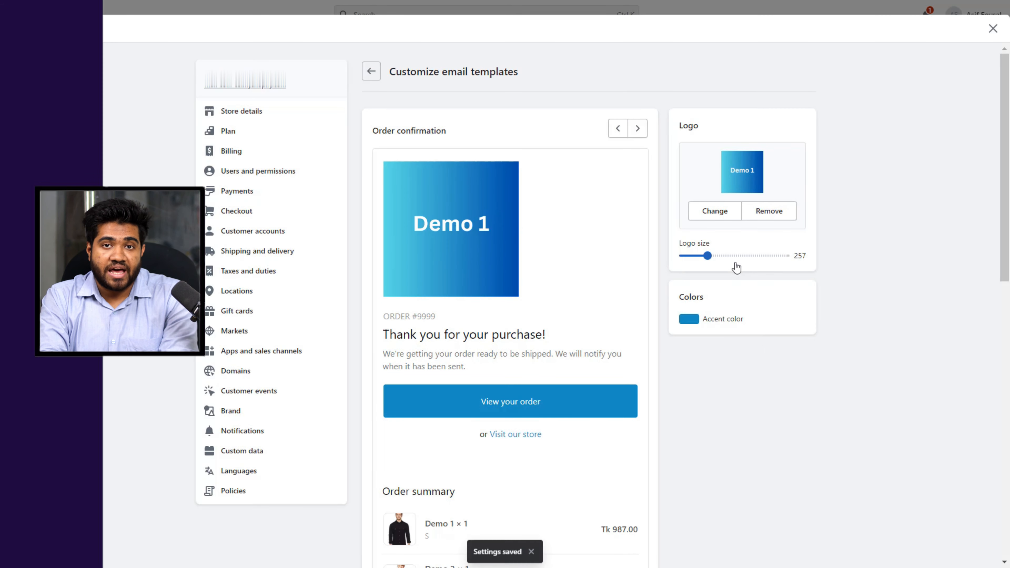
- Reduce the email logo size to 168
drag(695, 255, 711, 256)
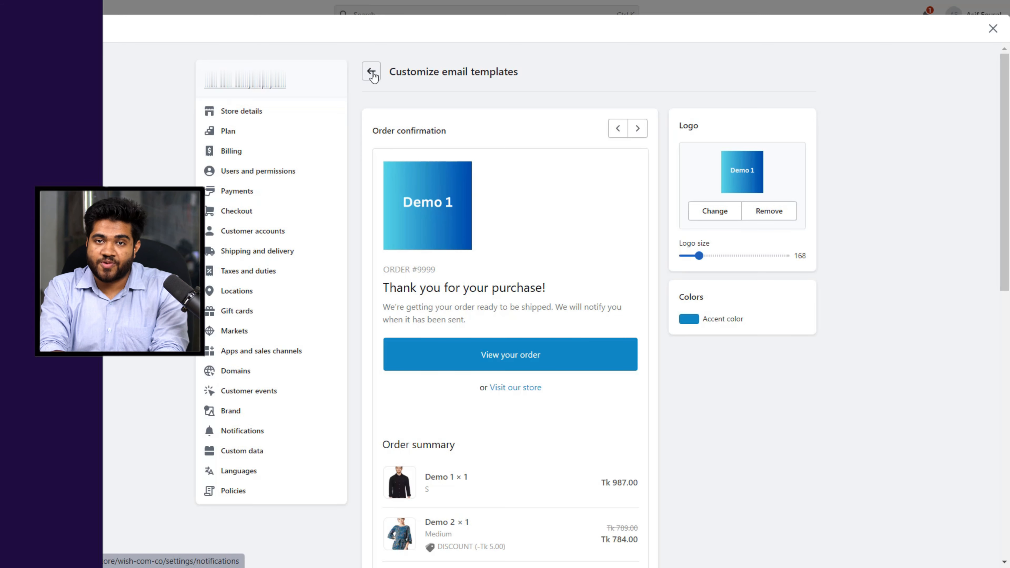
click(371, 72)
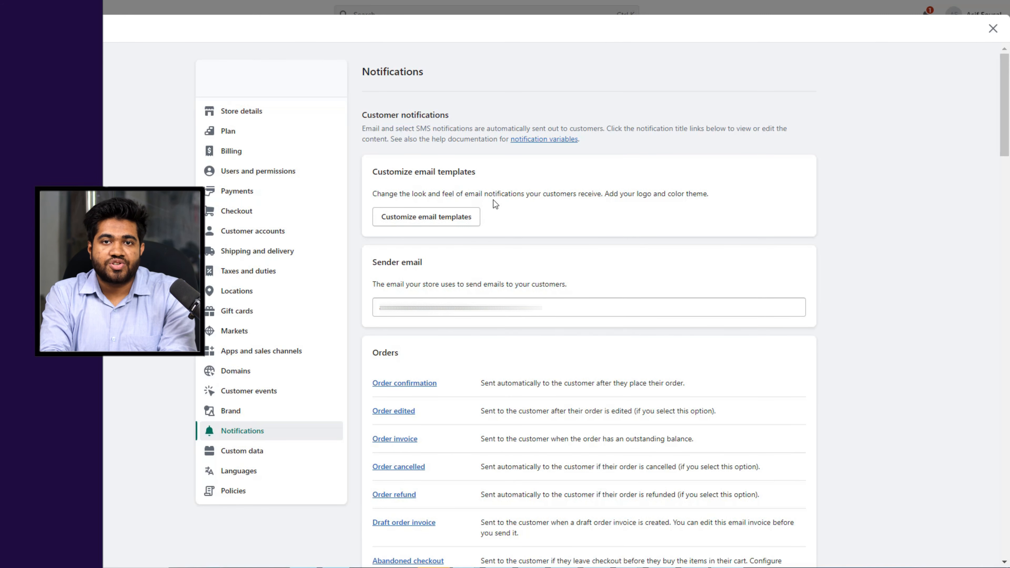
mouse_move(588, 355)
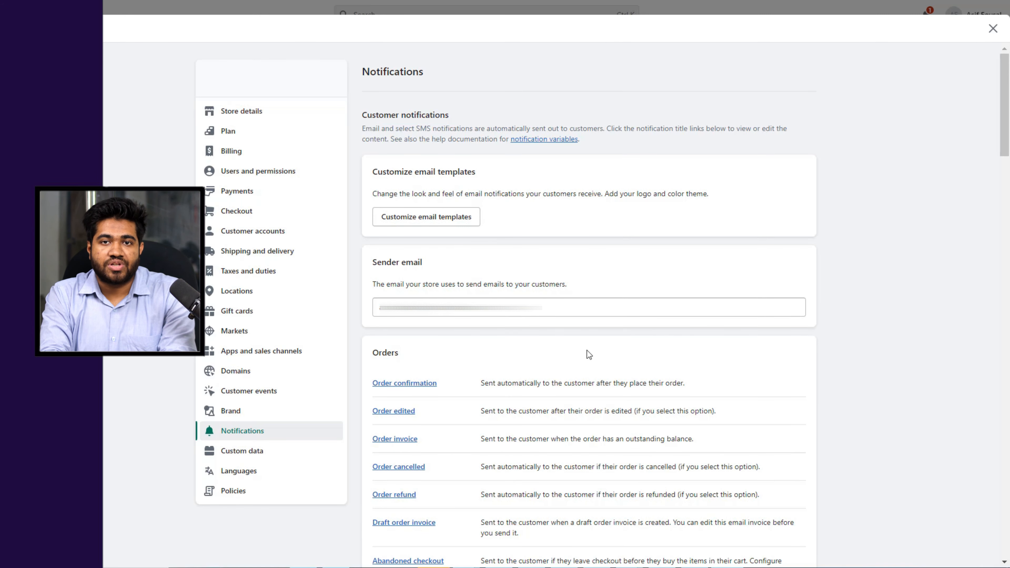
scroll(down, 3)
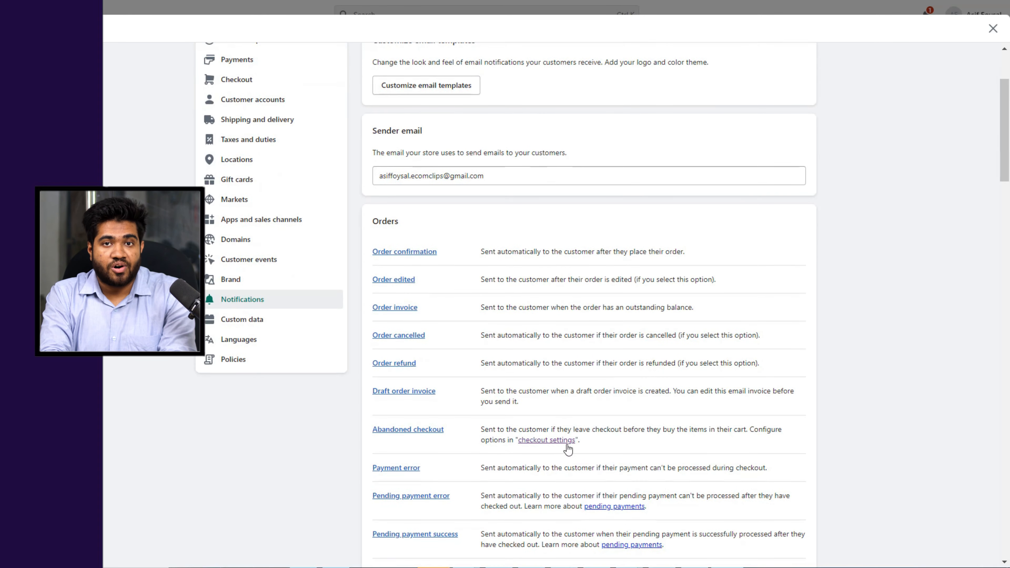
scroll(down, 3)
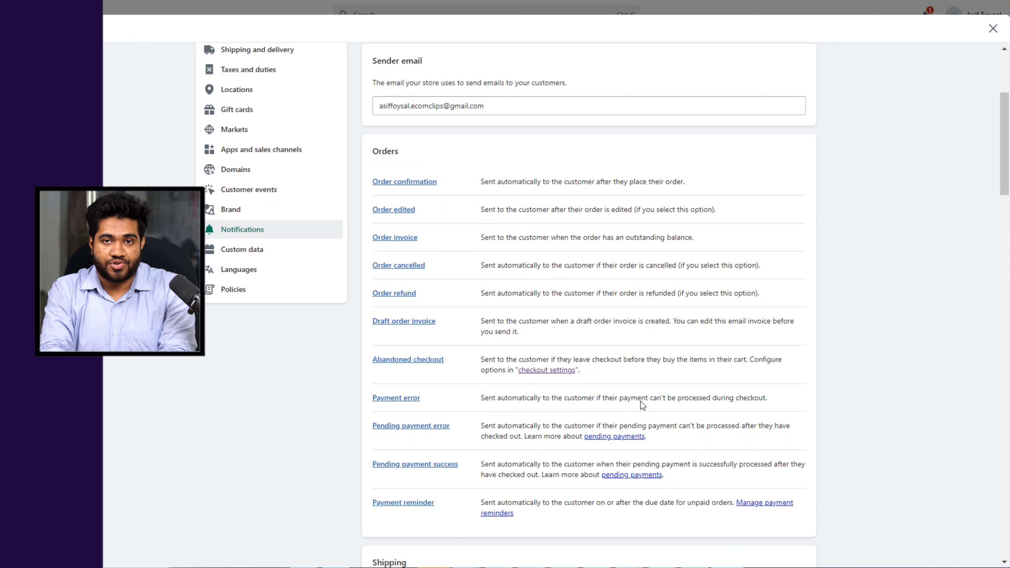
scroll(down, 3)
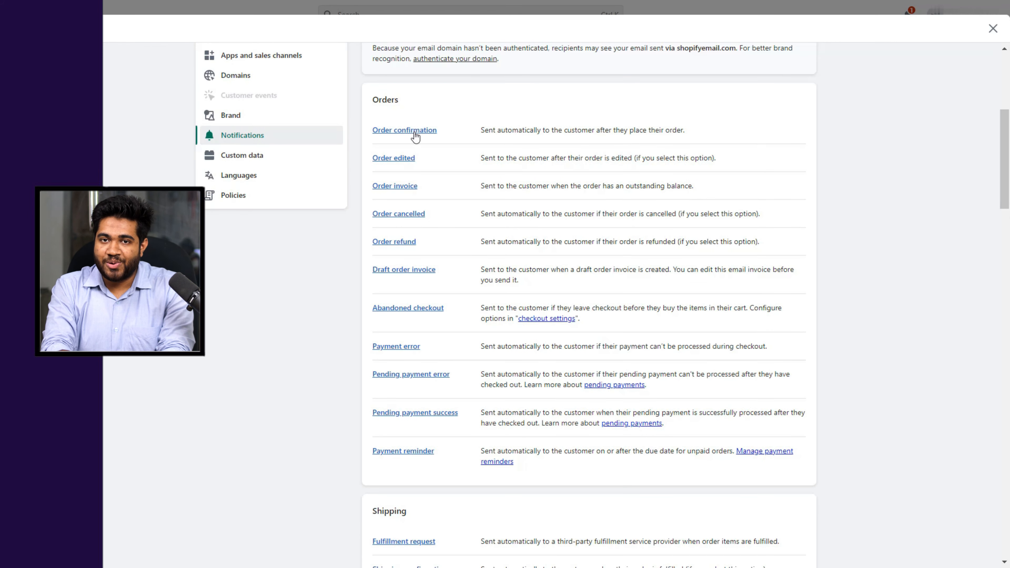
- Go to the Order confirmation notification and view its non-editable, active SMS version
click(405, 130)
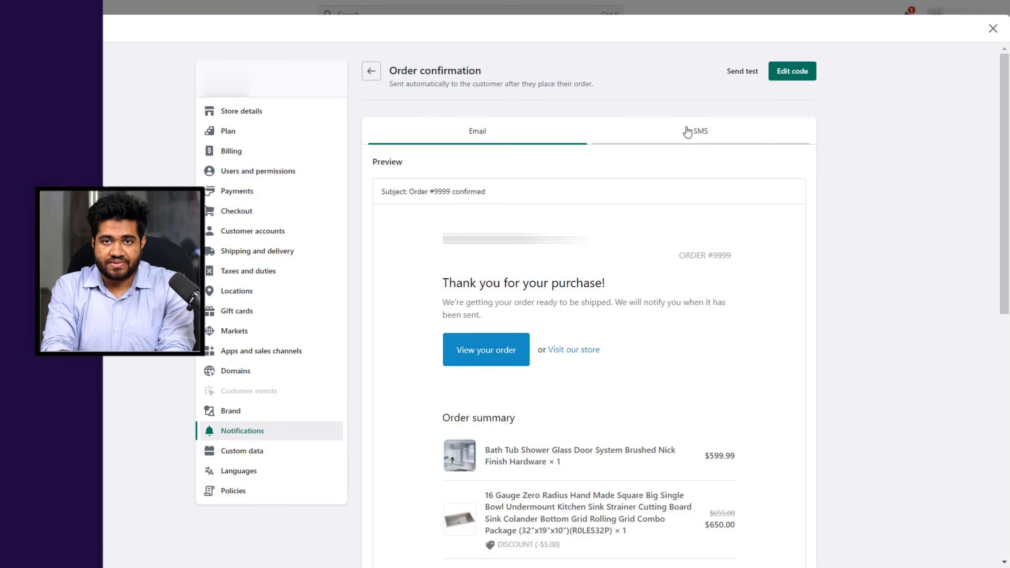
mouse_move(633, 146)
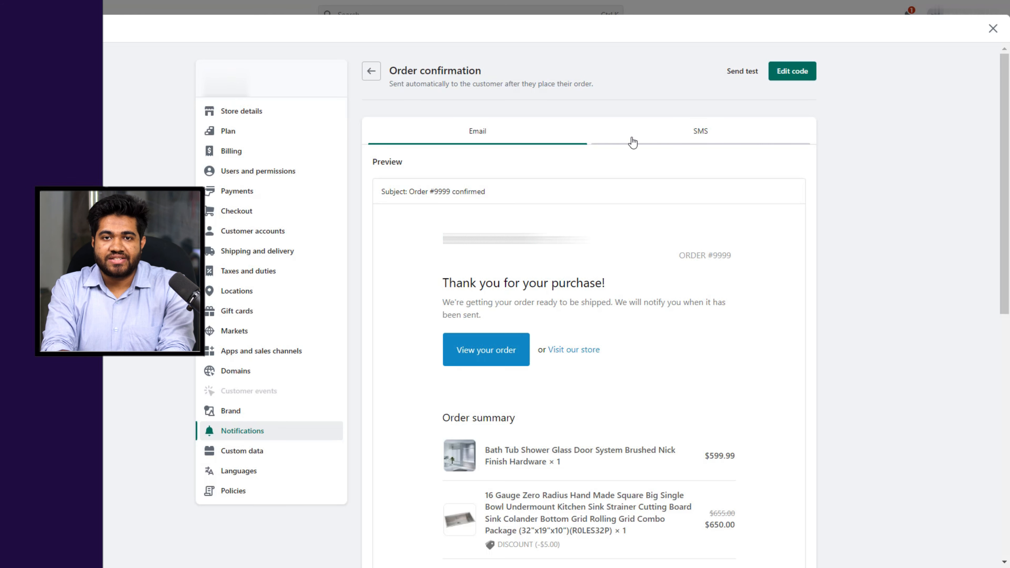
mouse_move(658, 148)
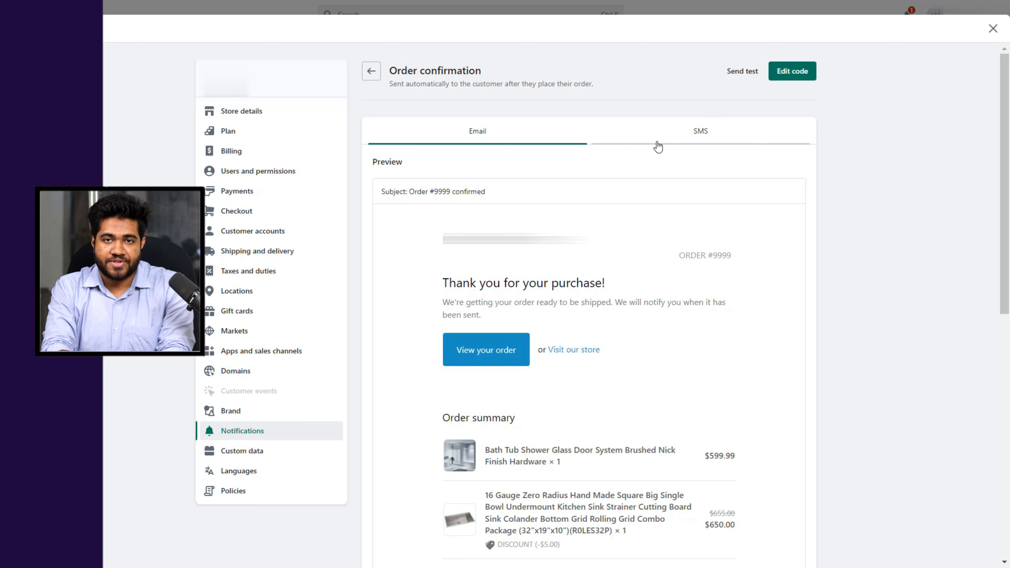
click(700, 132)
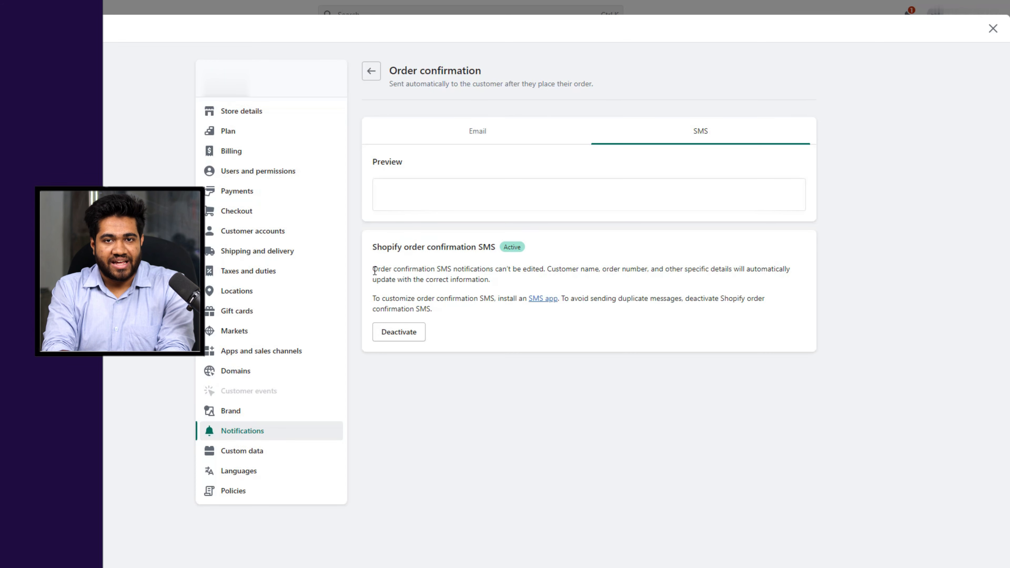
- Switch the Order confirmation notification back to its Email version preview
drag(373, 269, 490, 279)
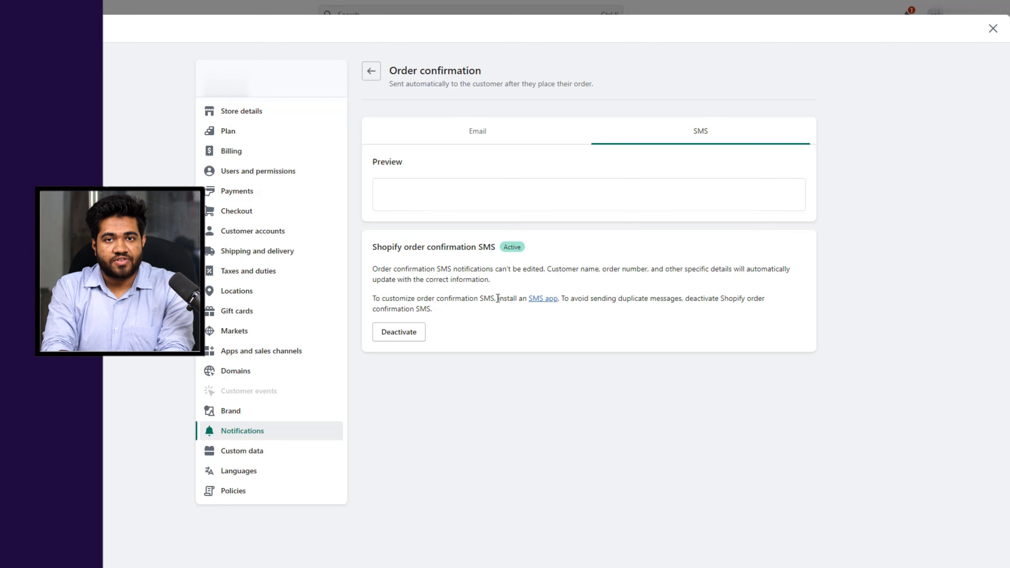
click(543, 298)
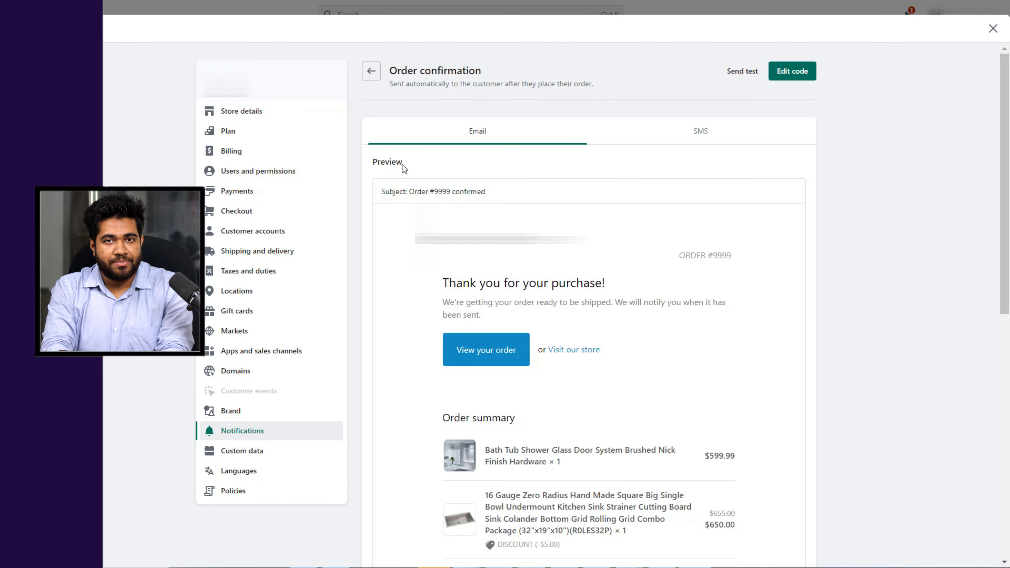
- Bring up the Order confirmation email's subject and Liquid HTML body in the code editor
scroll(down, 3)
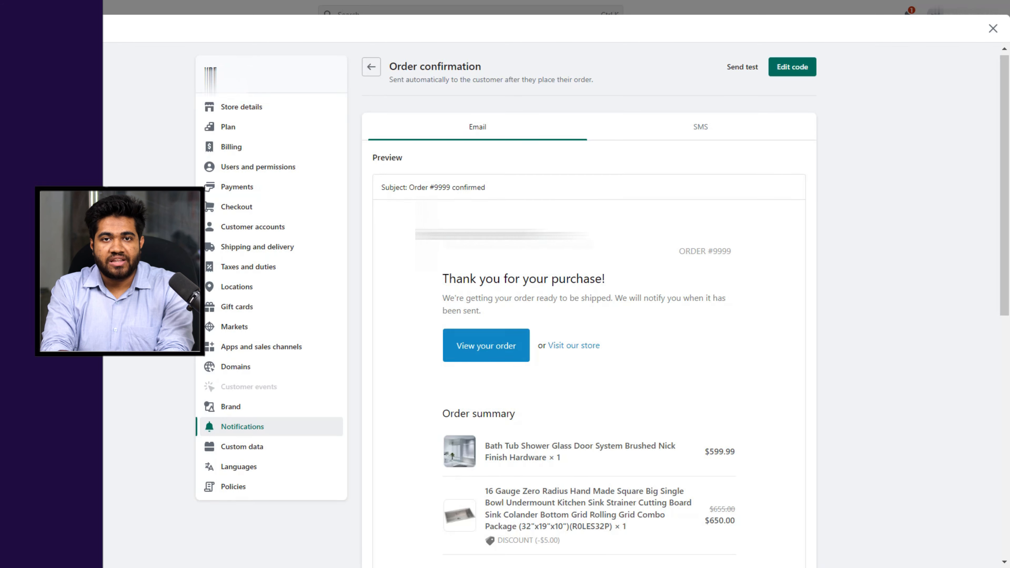
scroll(down, 3)
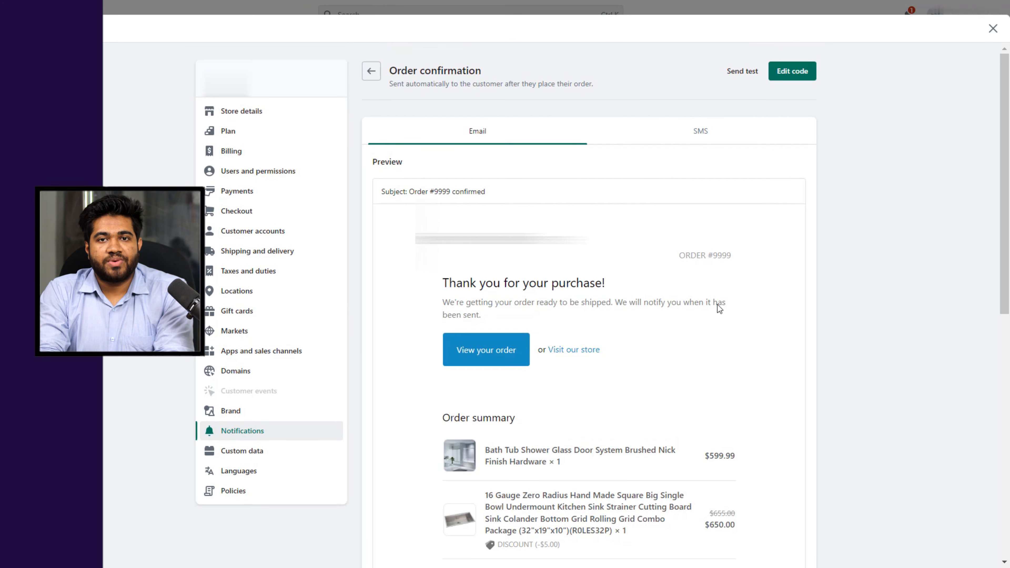
click(792, 71)
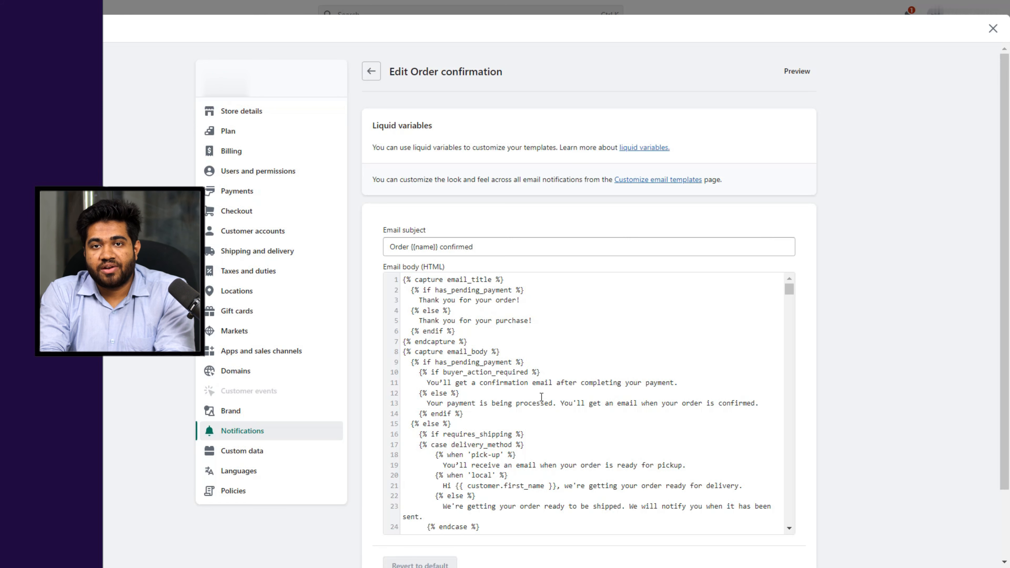
- Look through the email body HTML, then return unchanged to the Order confirmation preview
scroll(down, 3)
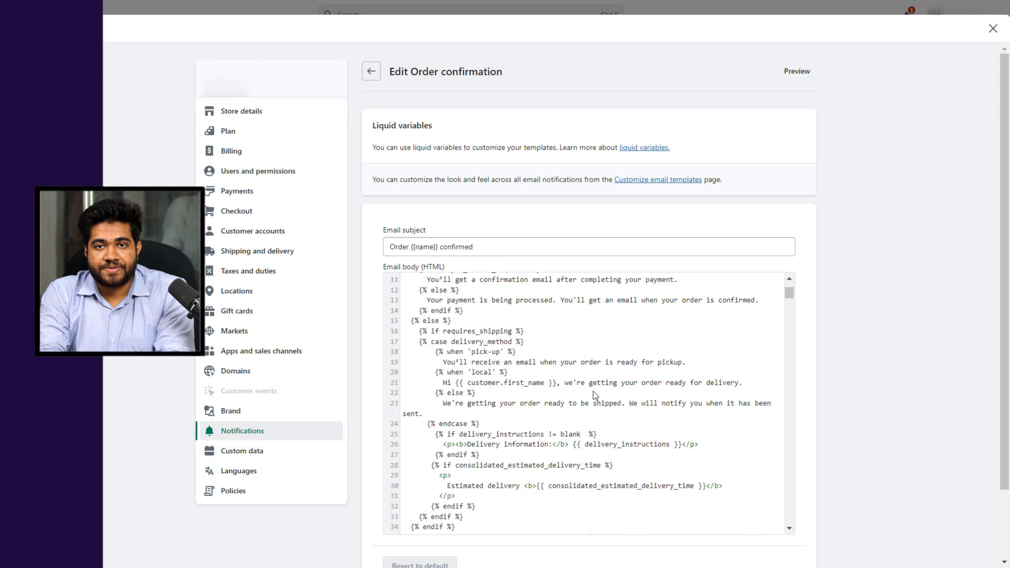
scroll(down, 3)
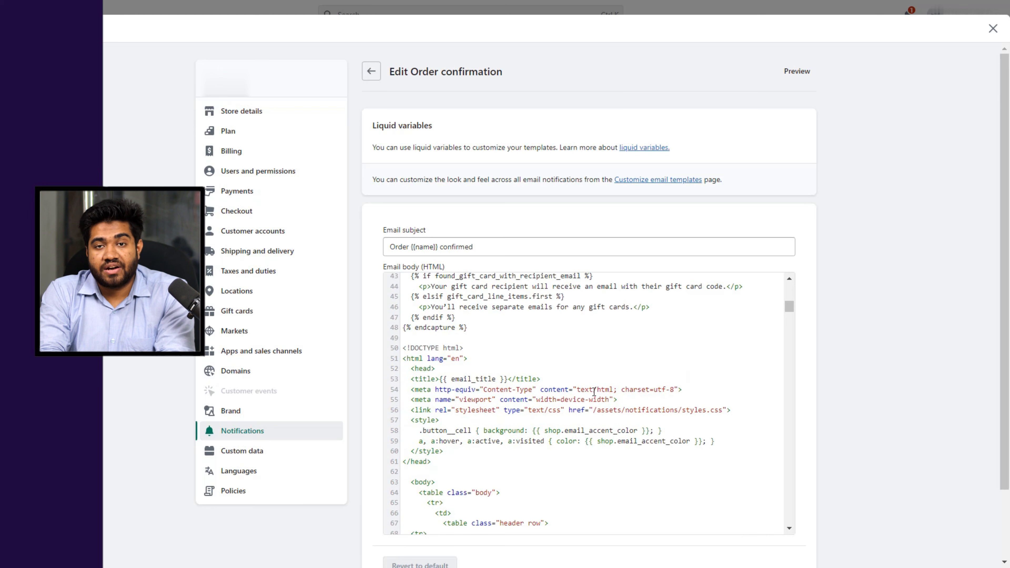
scroll(down, 3)
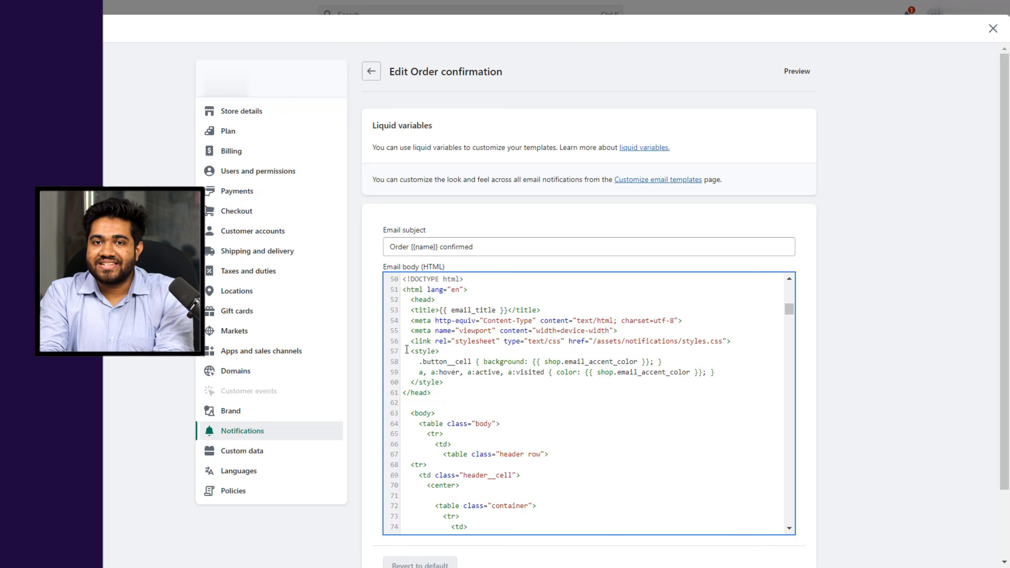
drag(413, 350, 445, 382)
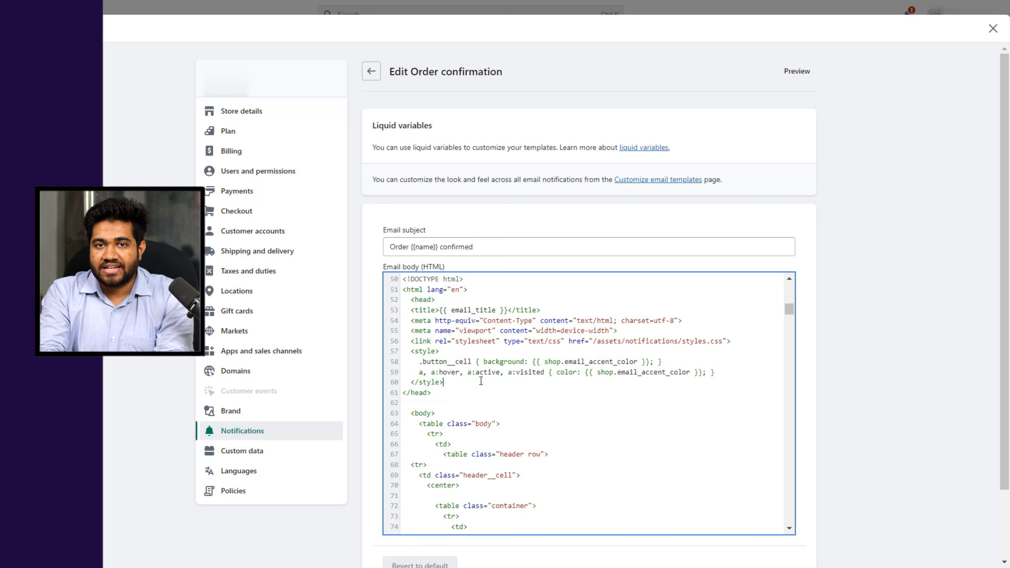
click(372, 71)
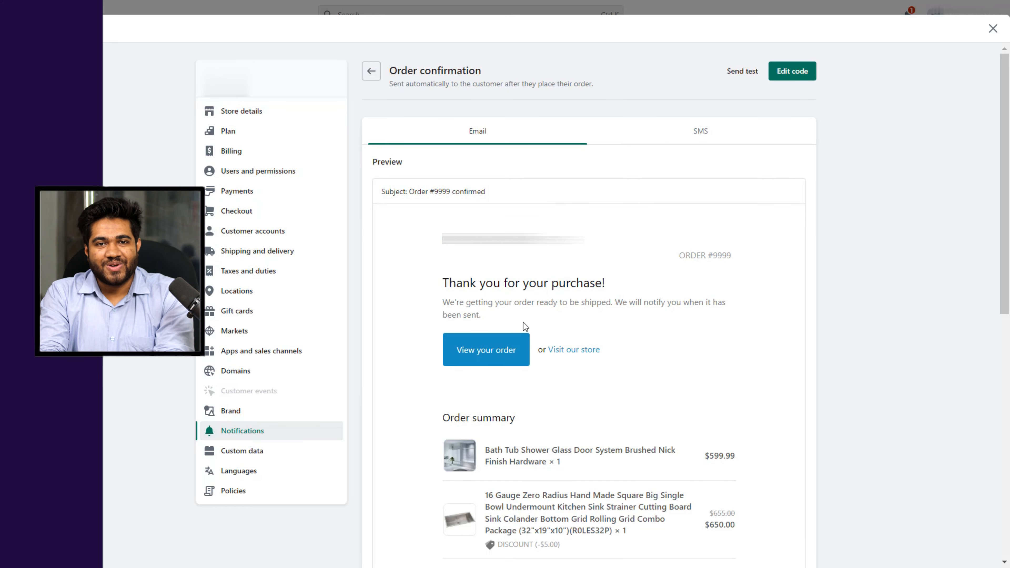
- Scroll the email preview, then like the eComClips YouTube video
scroll(down, 3)
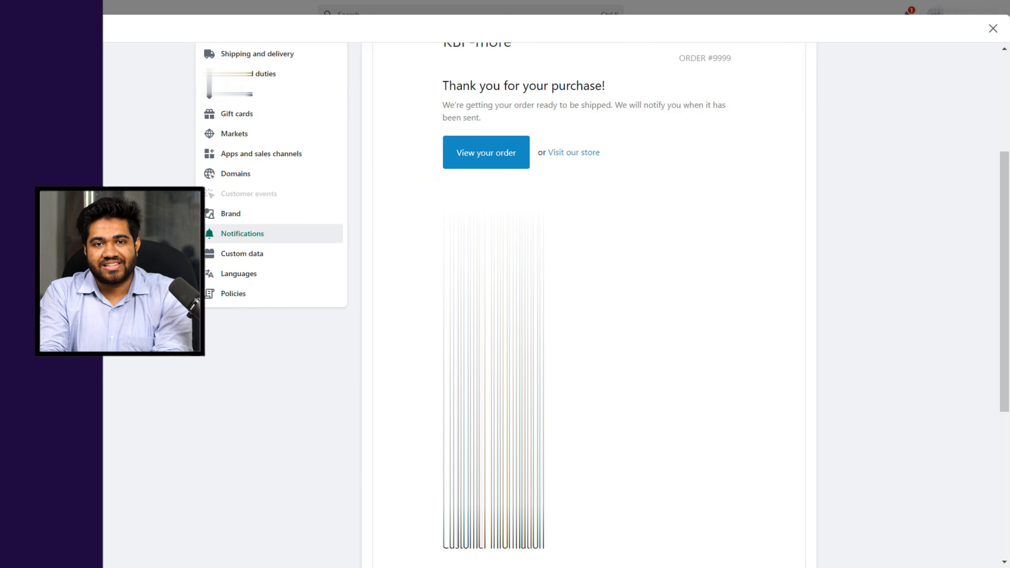
scroll(down, 3)
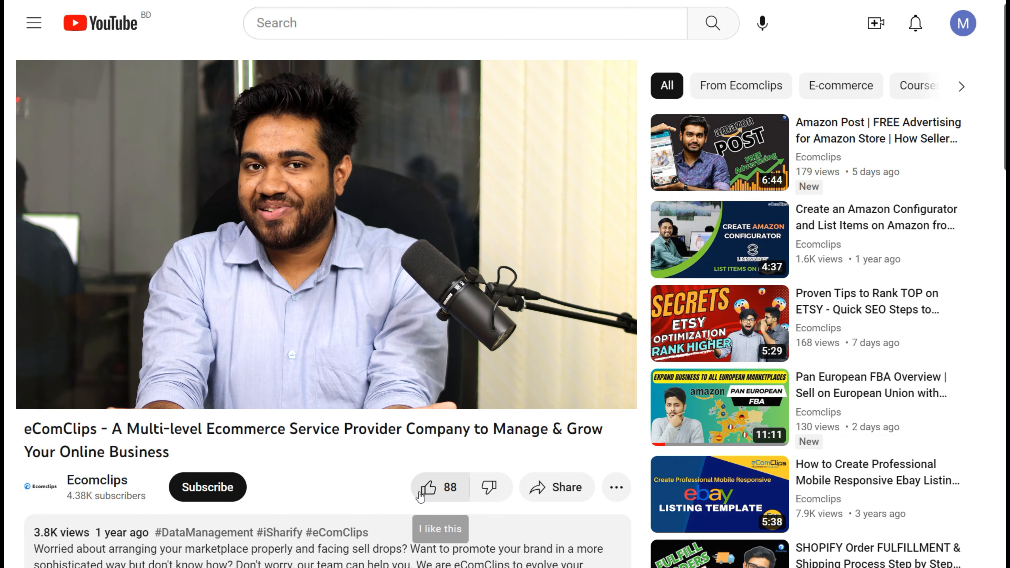
click(429, 494)
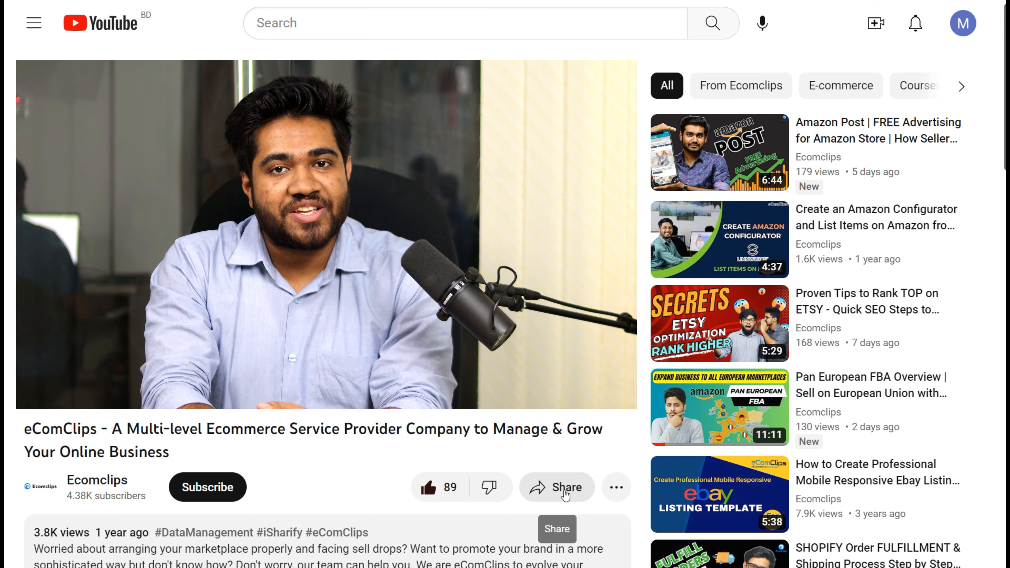